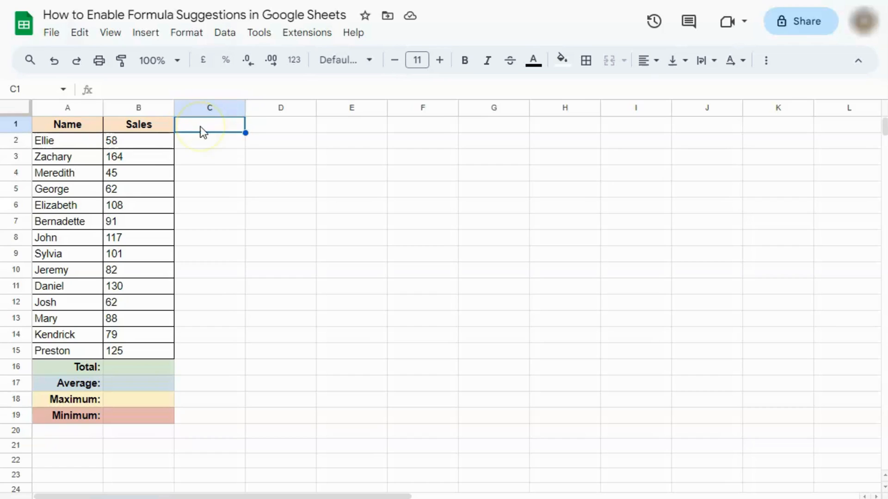
{"action": "mouse_move", "coordinate": [145, 372]}
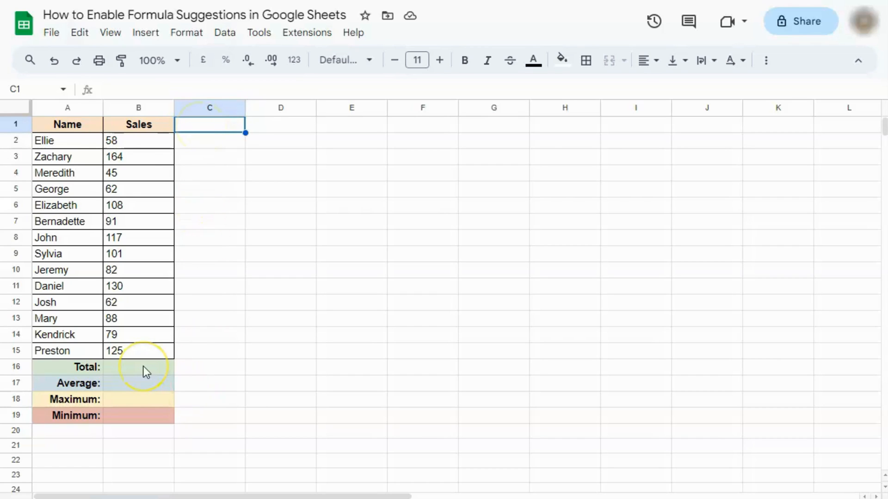
- After trying '=' in the Total cell, enable formula suggestions under Tools > Auto-complete
{"action": "left_click", "coordinate": [138, 367]}
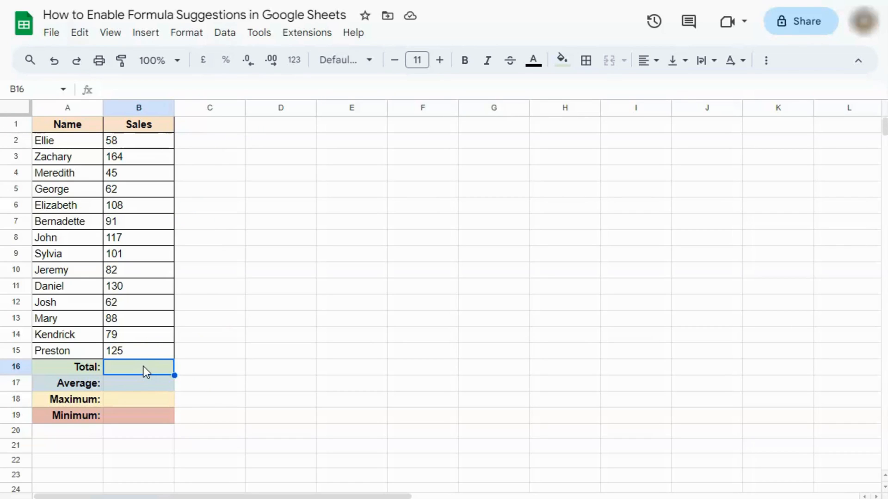
{"action": "type", "text": "="}
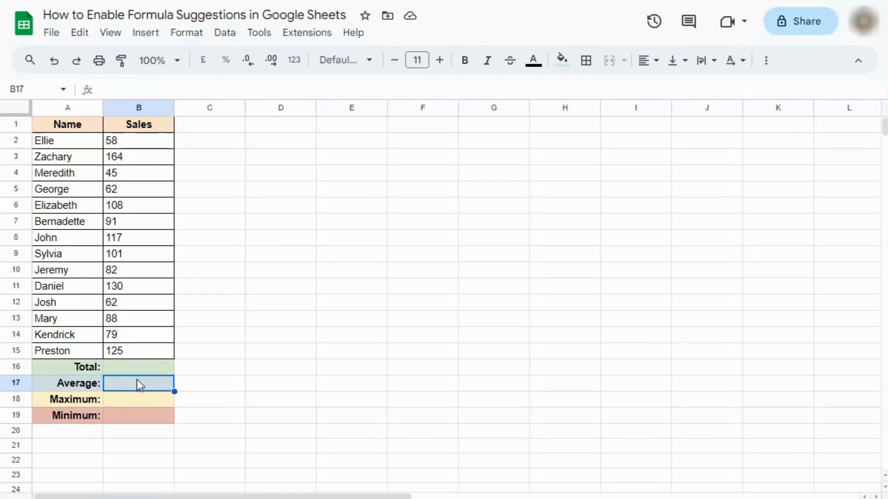
{"action": "type", "text": "="}
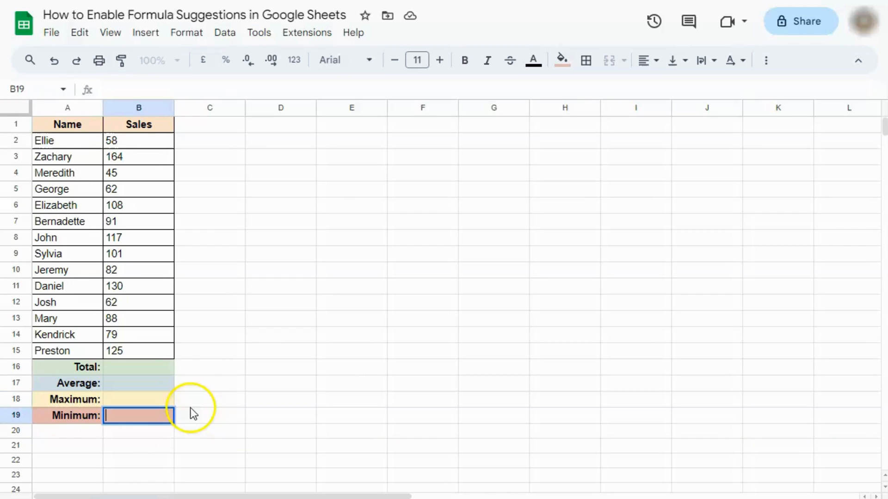
{"action": "left_click", "coordinate": [210, 366]}
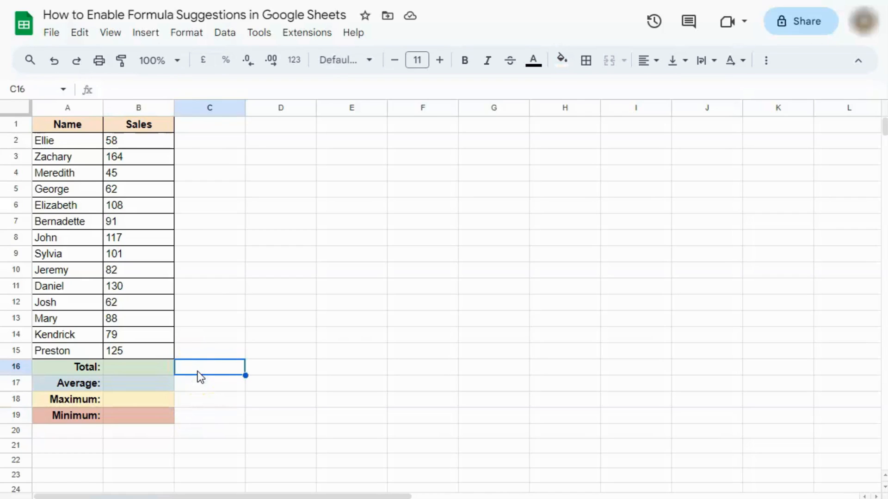
{"action": "mouse_move", "coordinate": [52, 32]}
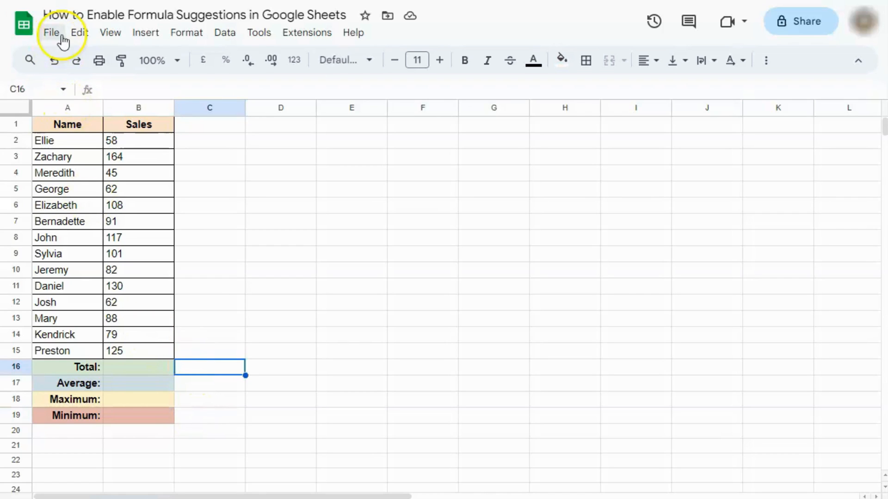
{"action": "left_click", "coordinate": [259, 32]}
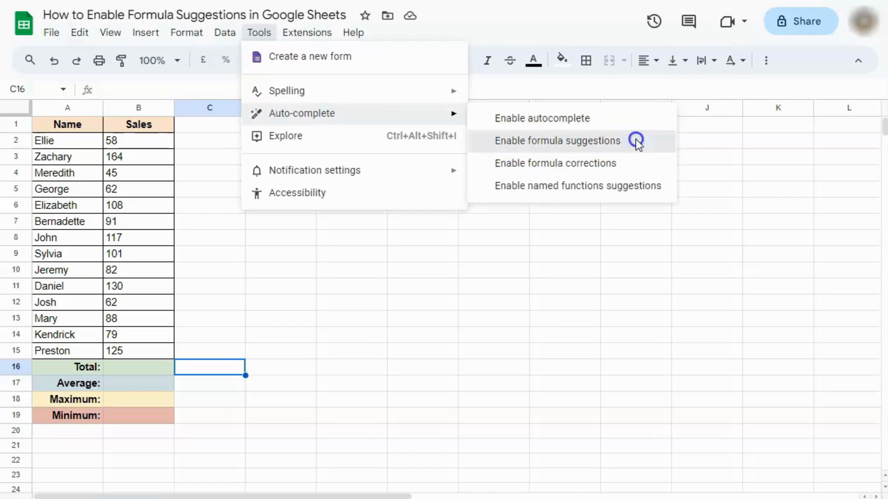
{"action": "left_click", "coordinate": [557, 140]}
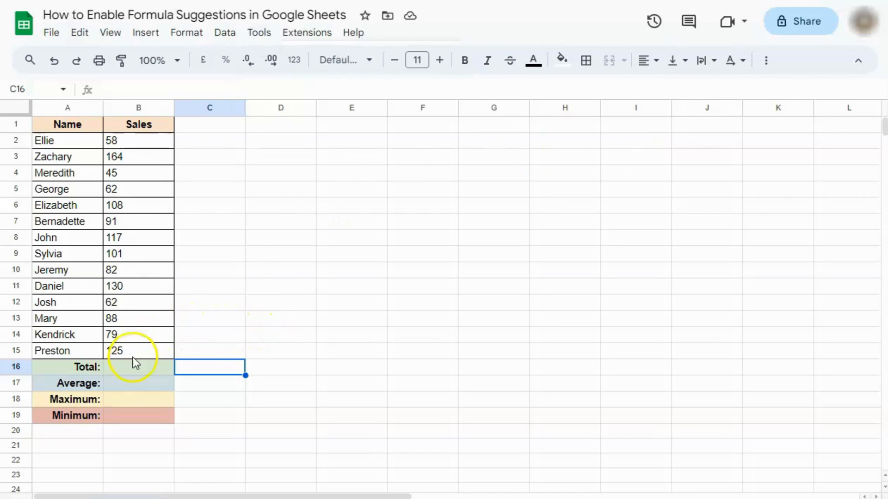
- Enter the suggested =SUM(B2:B15) in the Total cell B16, showing 1312
{"action": "left_click", "coordinate": [138, 367]}
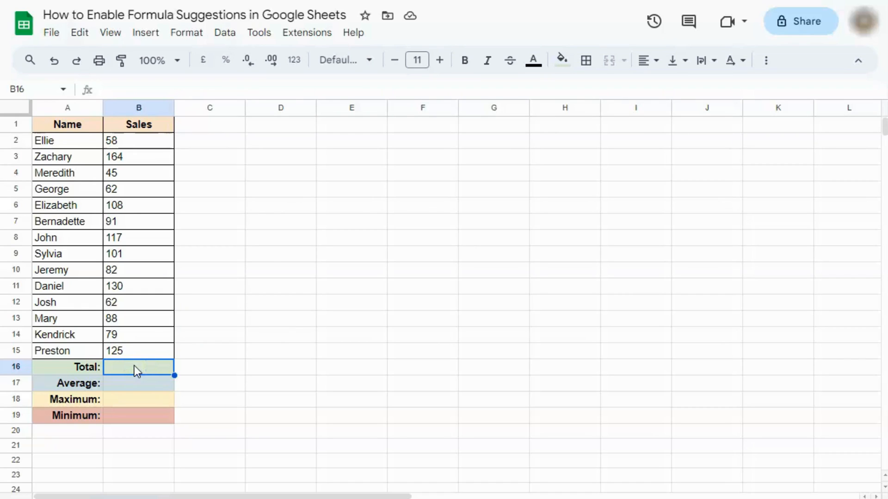
{"action": "mouse_move", "coordinate": [135, 367]}
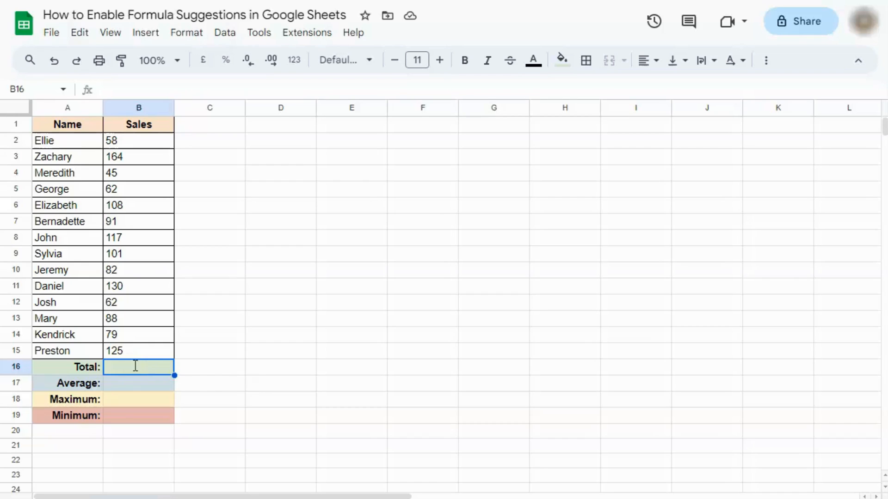
{"action": "type", "text": "=SUM(B2:B15"}
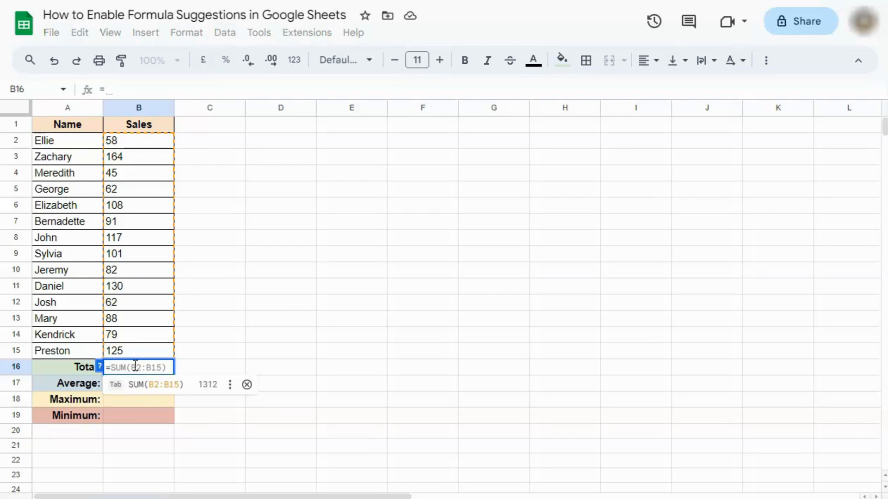
{"action": "mouse_move", "coordinate": [109, 373]}
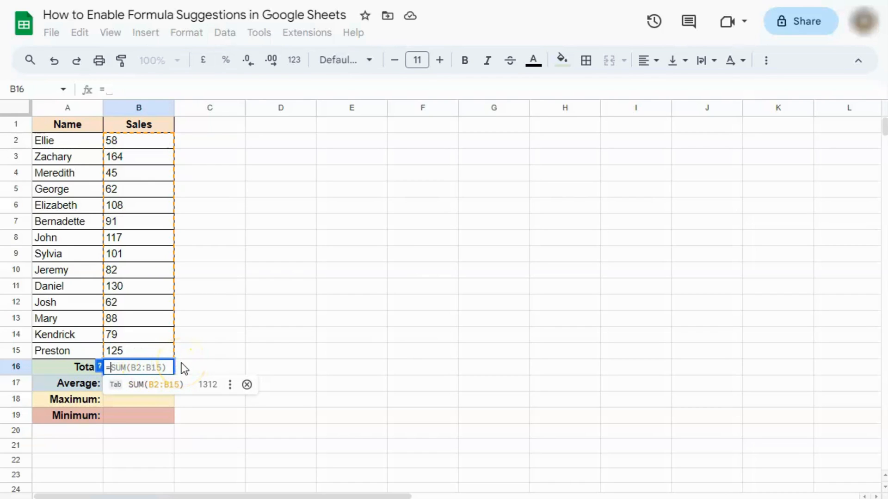
{"action": "mouse_move", "coordinate": [159, 391]}
{"action": "type", "text": "SUM(B2:B15)"}
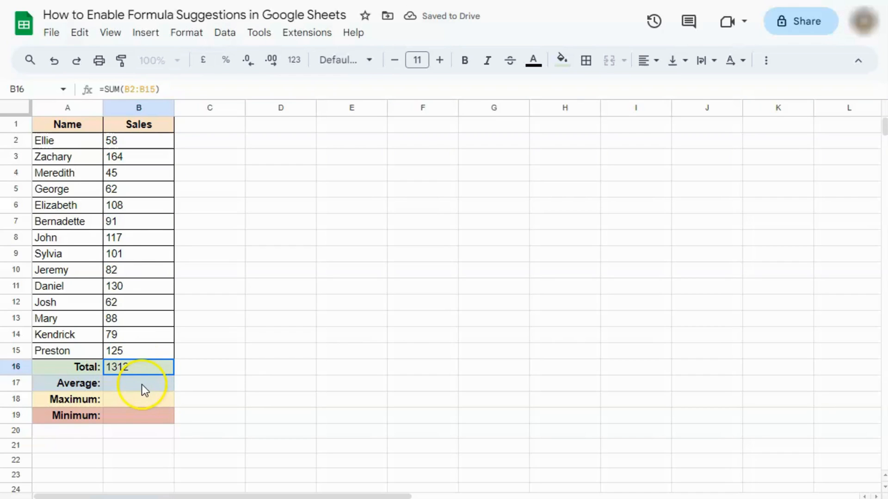
{"action": "left_click", "coordinate": [139, 384]}
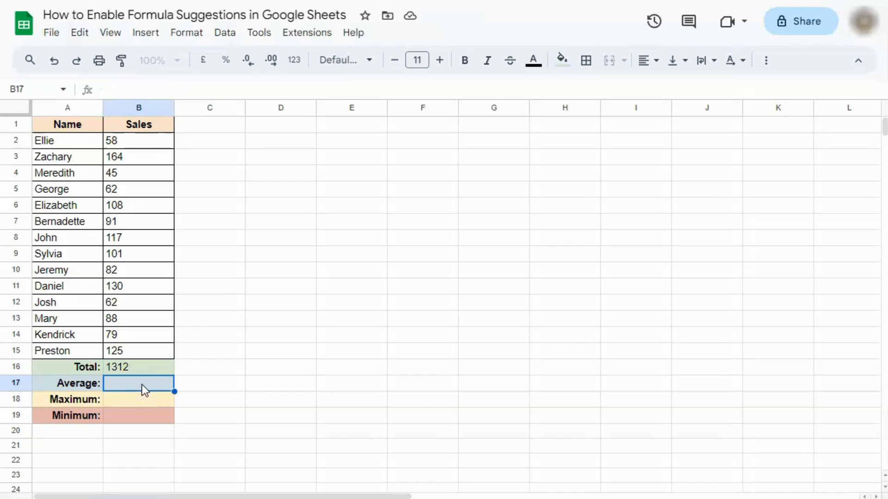
- Enter =AVERAGE(B2:B15) in B17 (93.71428571) and start =MAX(B2:B15) in B18
{"action": "type", "text": "=AVERAGE(B2:B15)"}
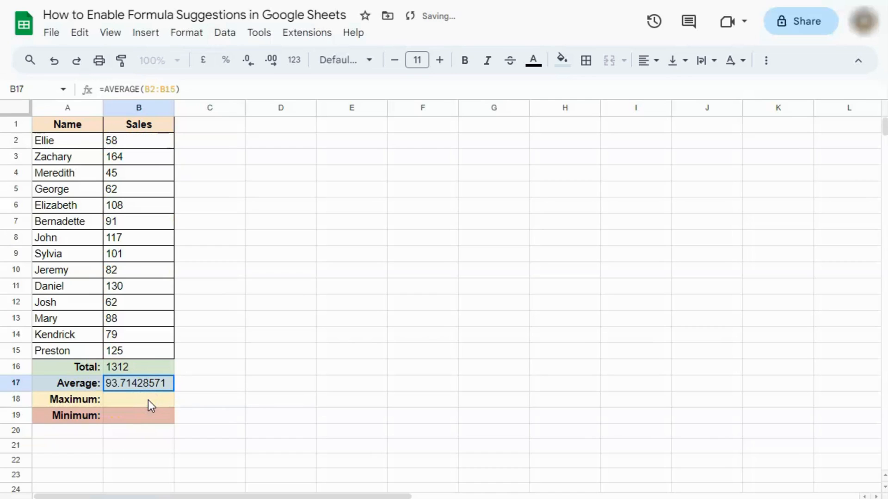
{"action": "left_click", "coordinate": [138, 399]}
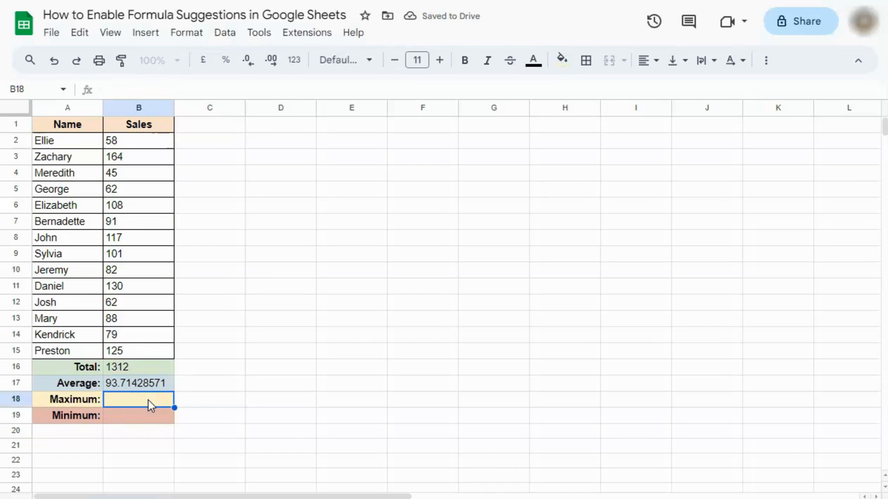
{"action": "type", "text": "=MAX(B2:B15)"}
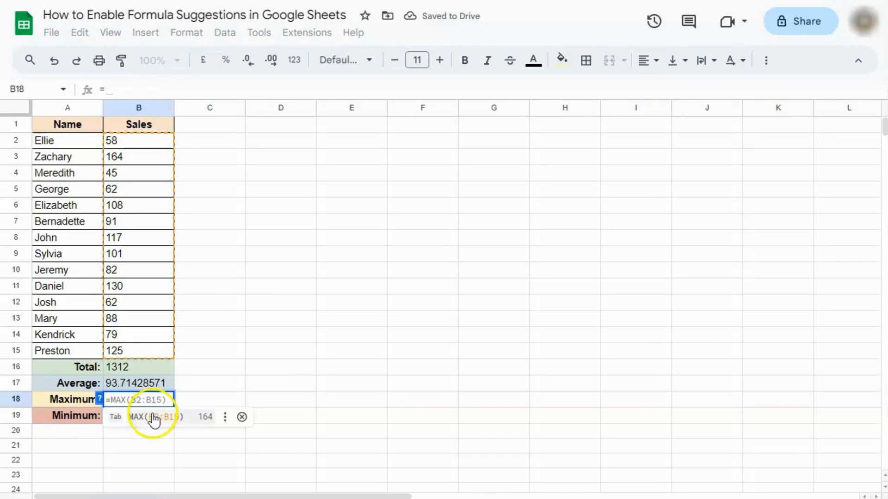